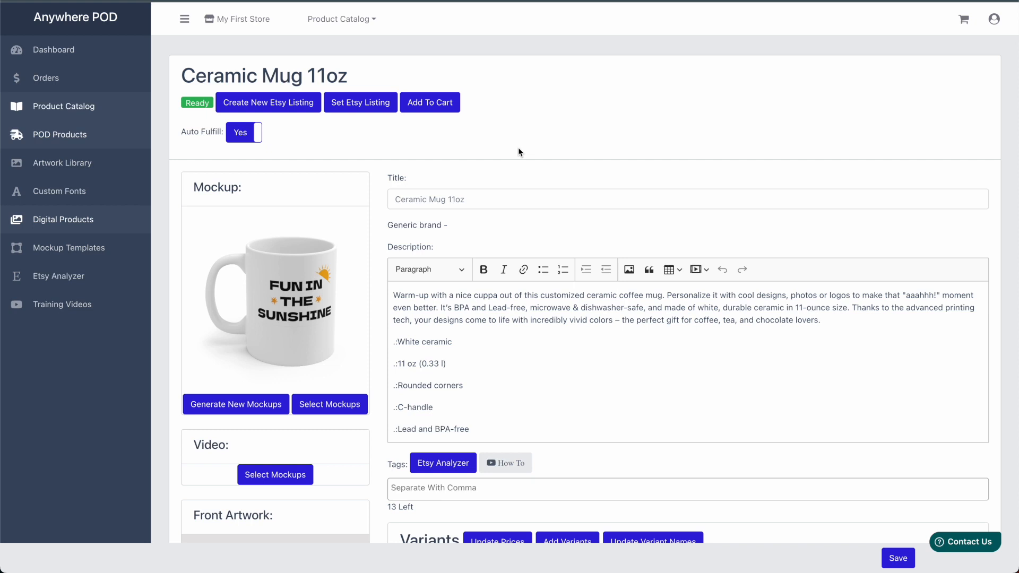
{"action": "mouse_move", "coordinate": [372, 194]}
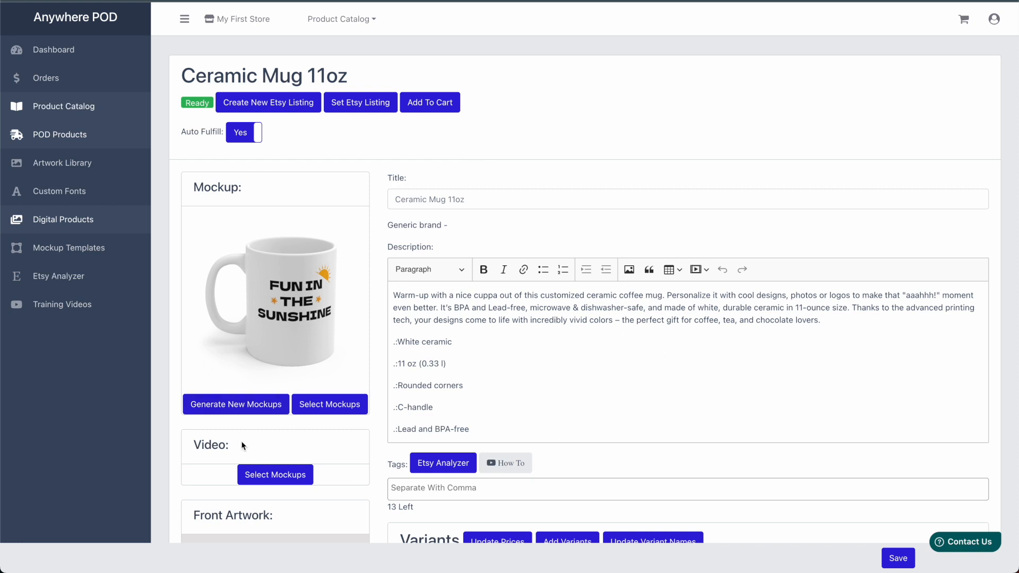
{"action": "mouse_move", "coordinate": [232, 471]}
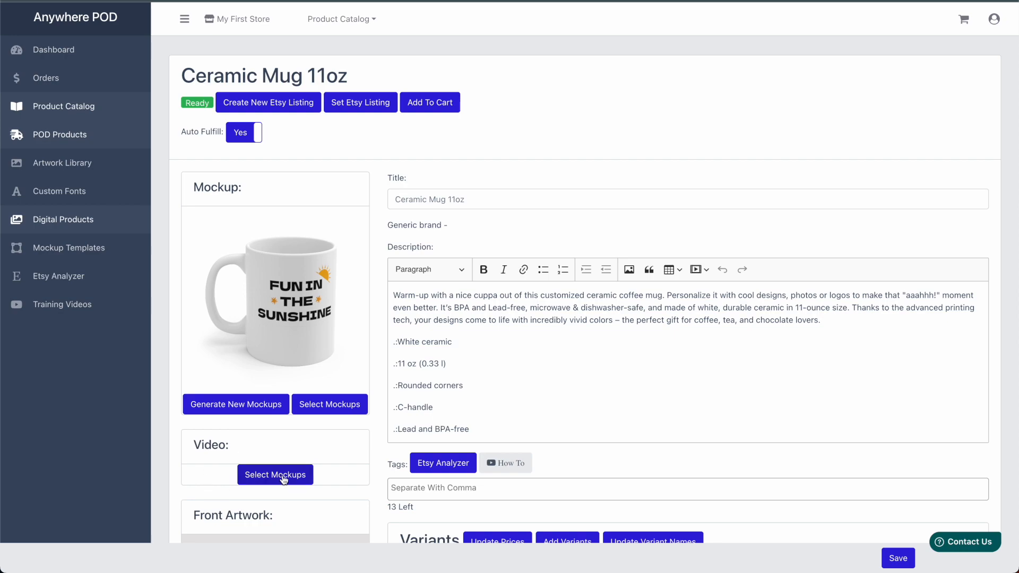
Bring up the Select Mockups picker for the video, showing 4 of 10 mug mockups chosen.
{"action": "left_click", "coordinate": [274, 474]}
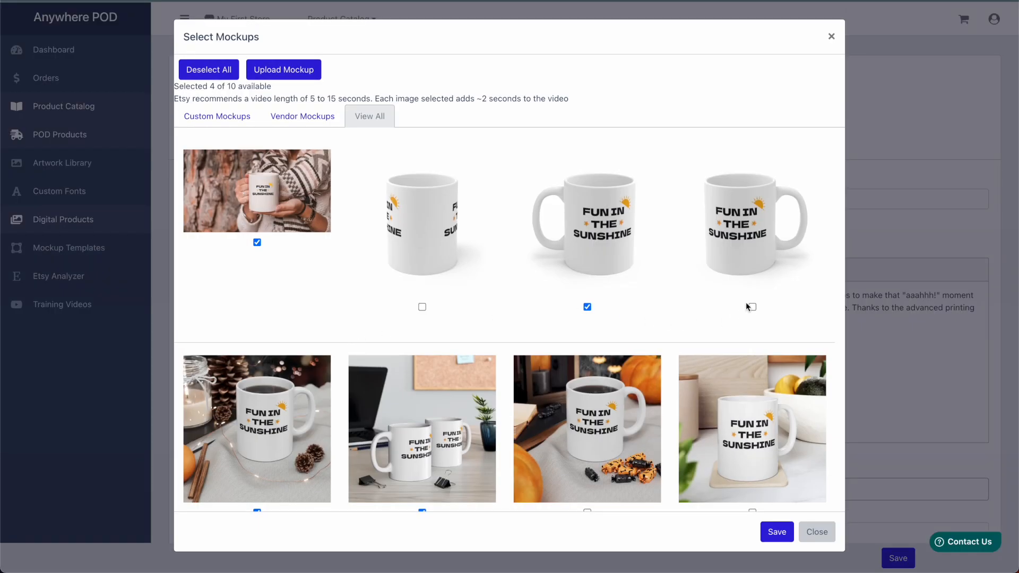
{"action": "scroll", "scroll_direction": "down", "scroll_amount": 3}
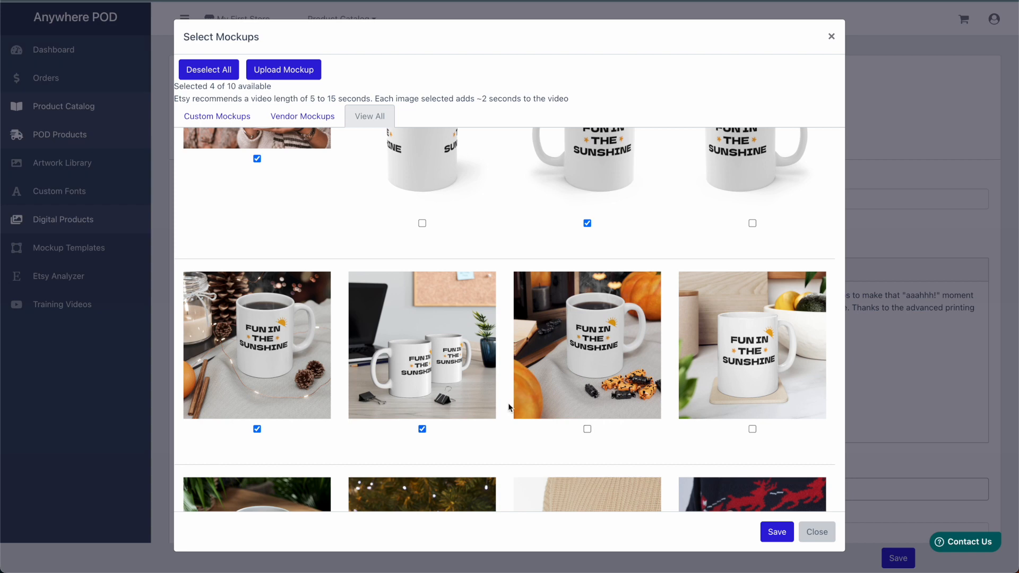
{"action": "mouse_move", "coordinate": [518, 467]}
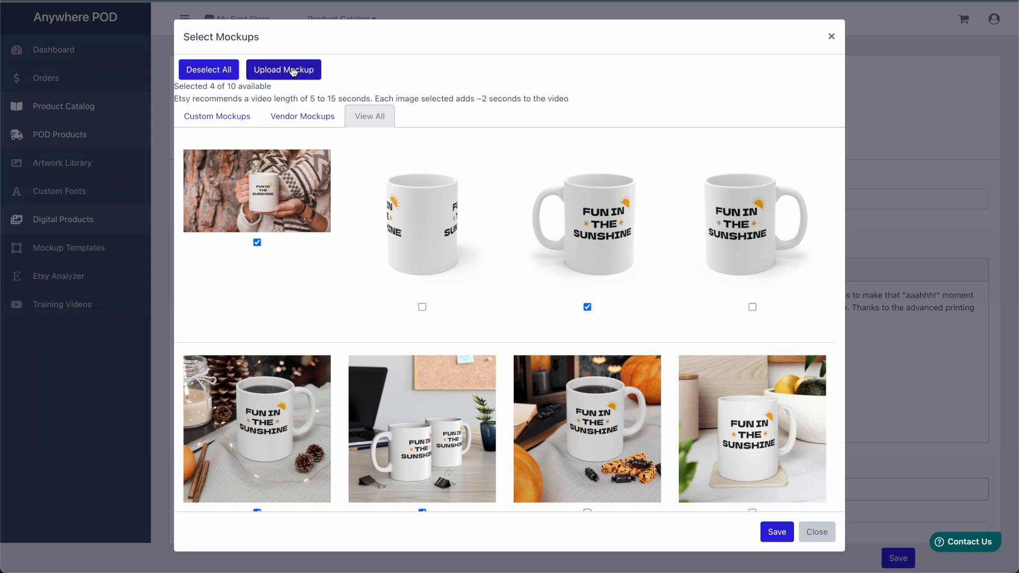
{"action": "mouse_move", "coordinate": [502, 282]}
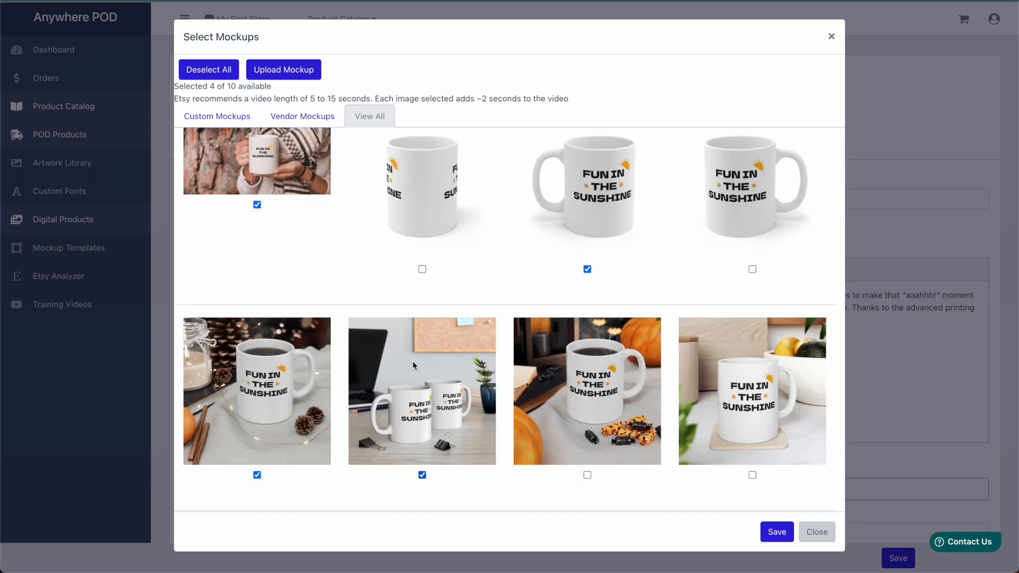
{"action": "mouse_move", "coordinate": [499, 241]}
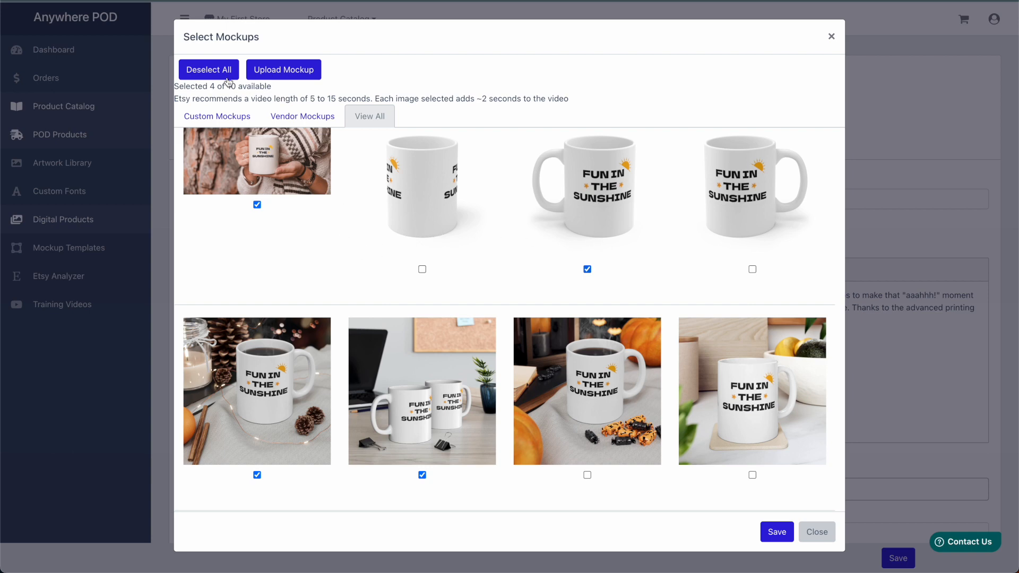
Clear the selection, pick five mockups including the red sweater scene, and save.
{"action": "left_click", "coordinate": [208, 70]}
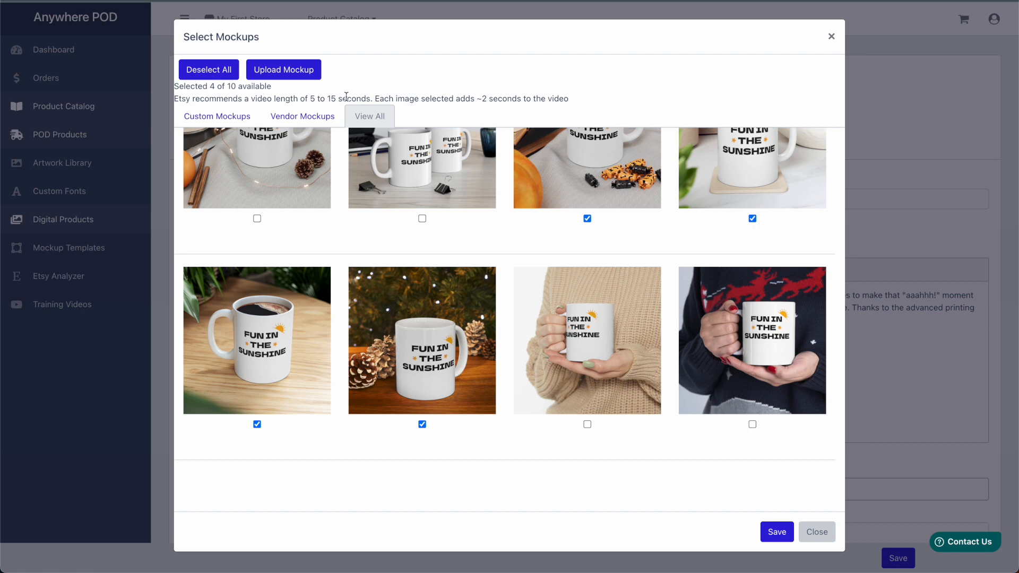
{"action": "mouse_move", "coordinate": [343, 96]}
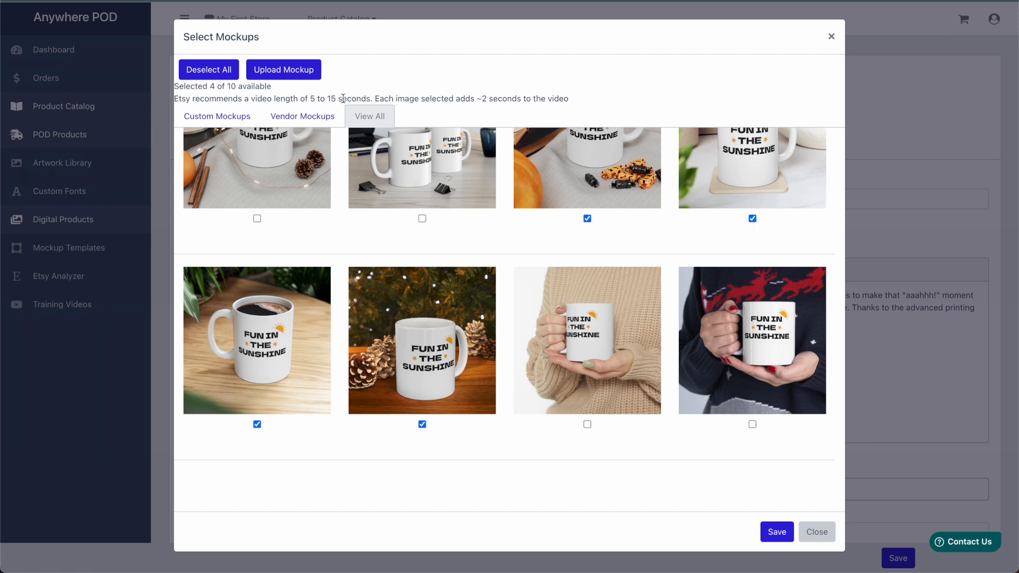
{"action": "left_click_drag", "start_coordinate": [308, 97], "coordinate": [343, 98]}
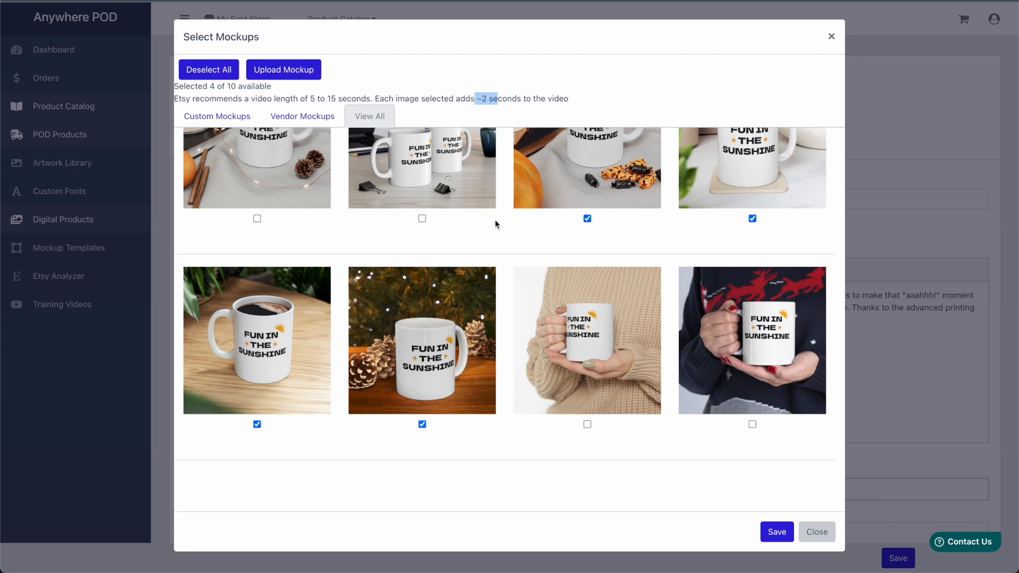
{"action": "mouse_move", "coordinate": [767, 352]}
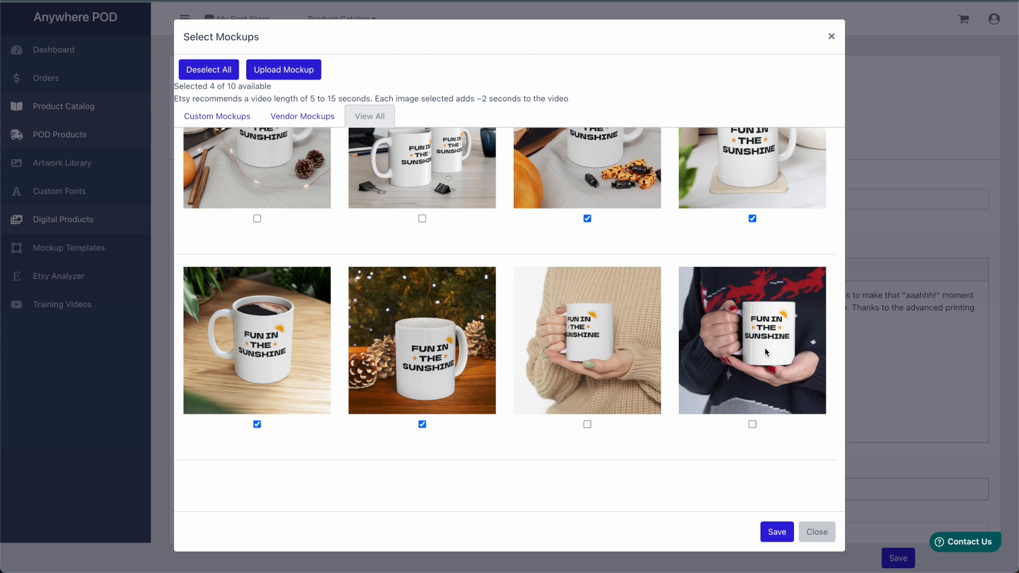
{"action": "left_click", "coordinate": [751, 424]}
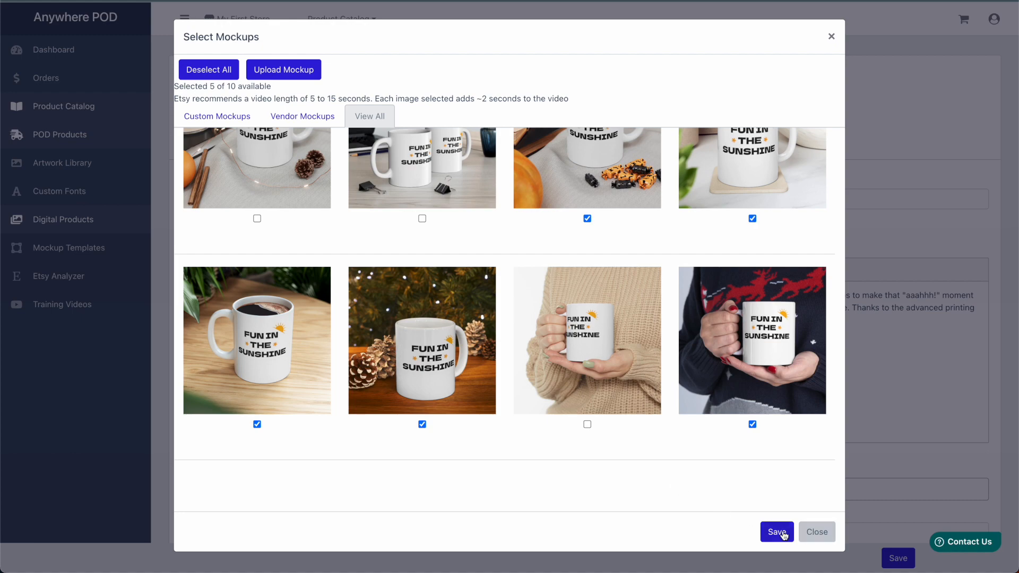
{"action": "left_click", "coordinate": [776, 532]}
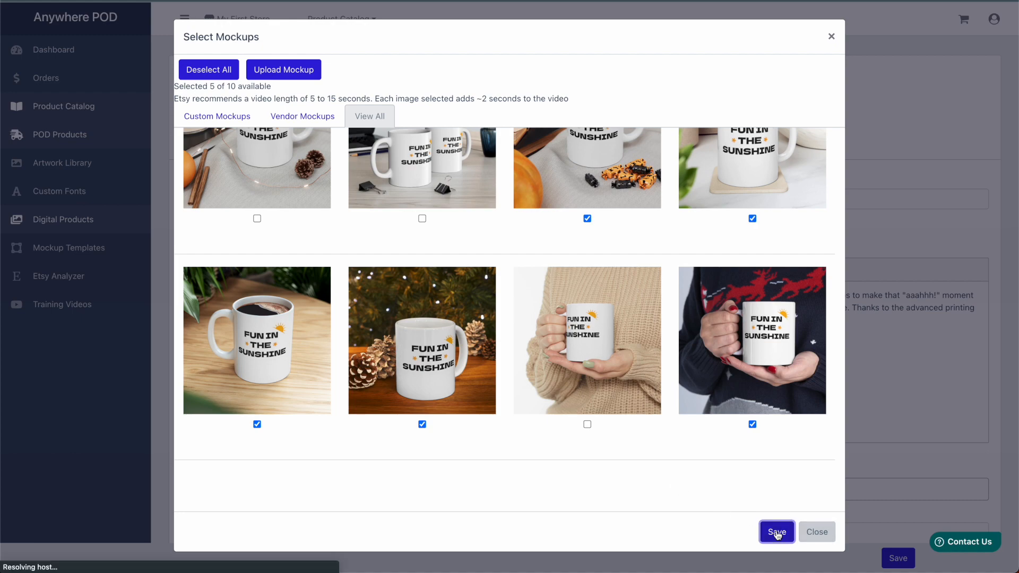
Confirm the five mockups so Anywhere POD generates the ten-second Ceramic Mug 11oz video.
{"action": "left_click", "coordinate": [775, 532]}
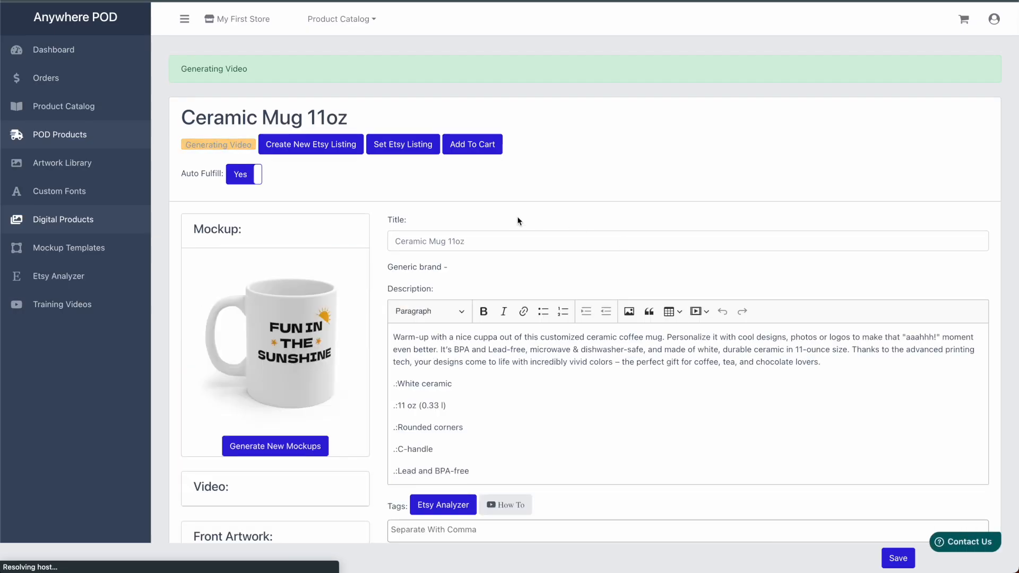
{"action": "scroll", "scroll_direction": "down", "scroll_amount": 3}
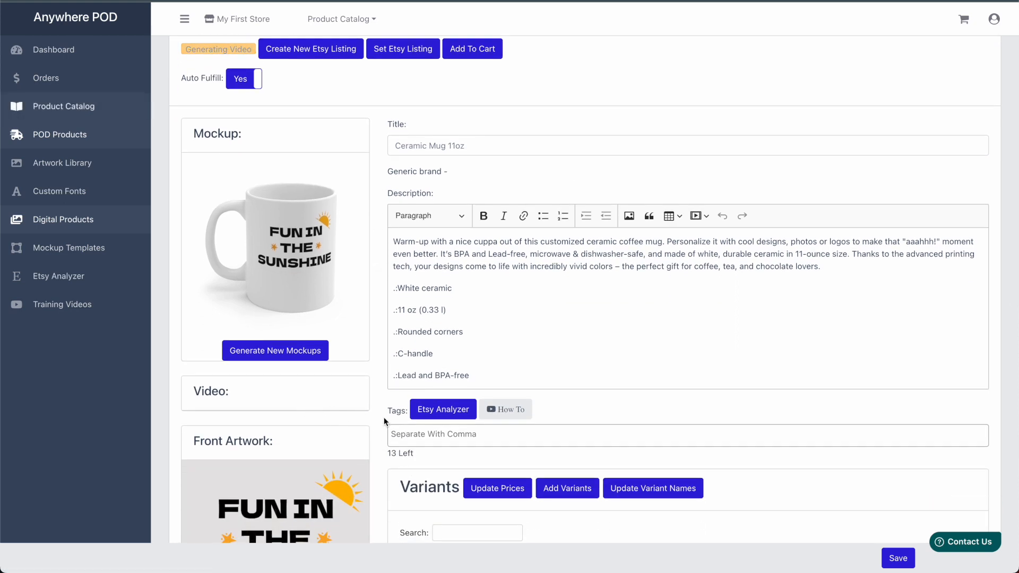
{"action": "scroll", "scroll_direction": "down", "scroll_amount": 3}
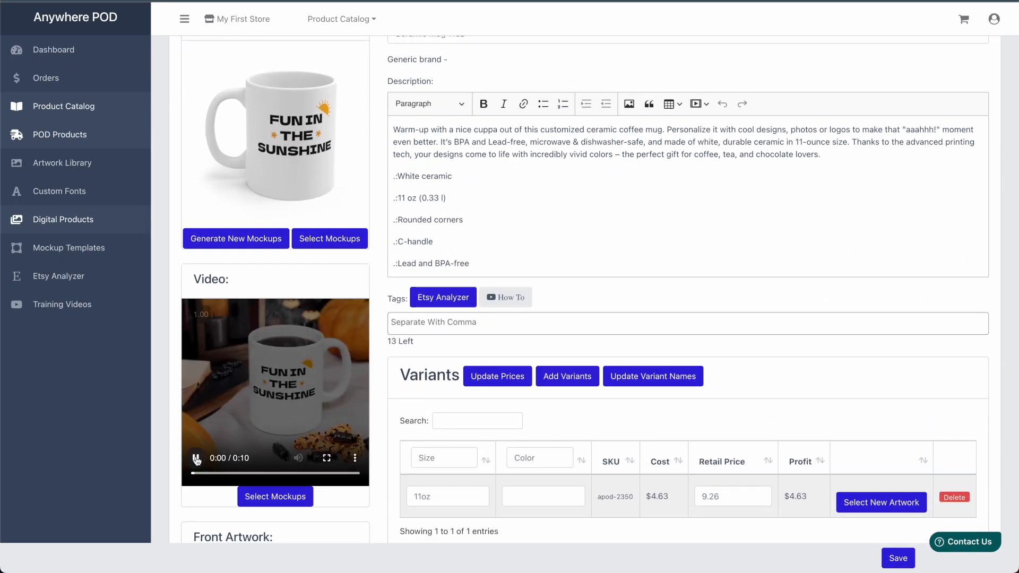
Play back the generated mug video cycling through the pine-cone and sweater scenes.
{"action": "left_click", "coordinate": [197, 459]}
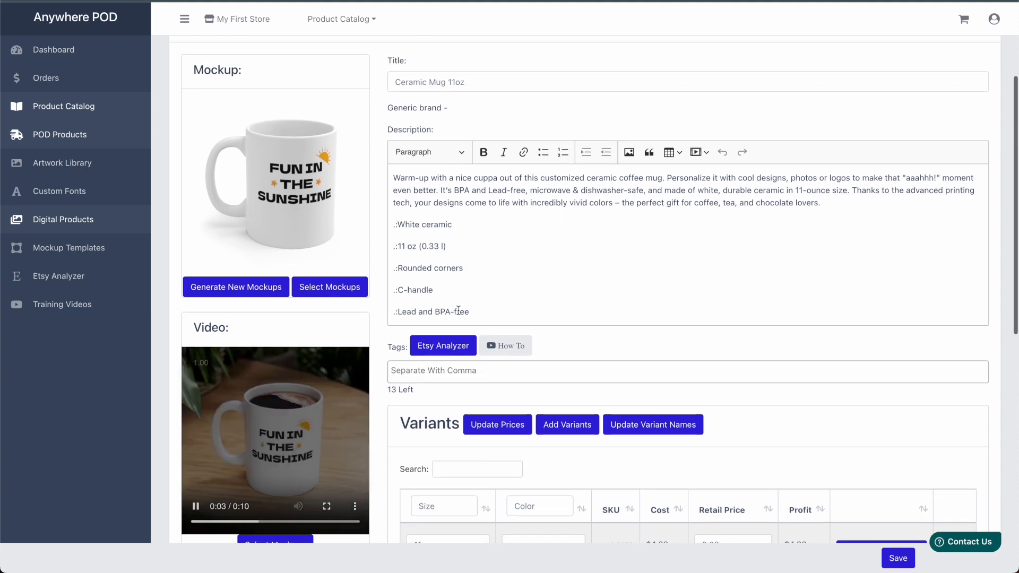
{"action": "scroll", "scroll_direction": "down", "scroll_amount": 3}
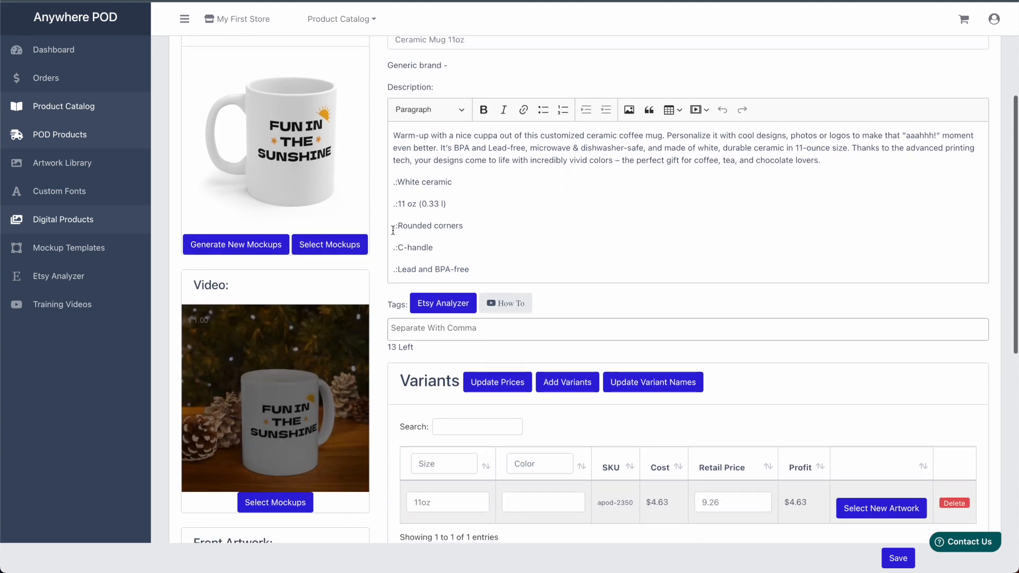